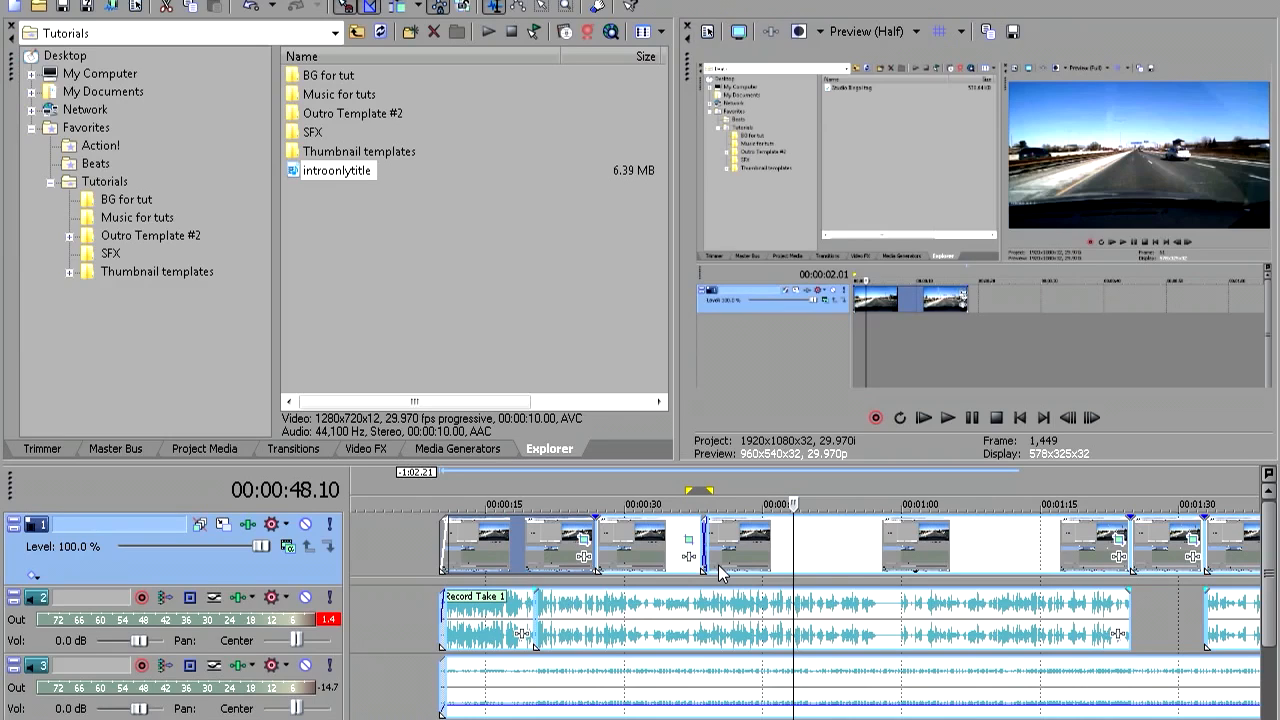
mouse_move(976, 180)
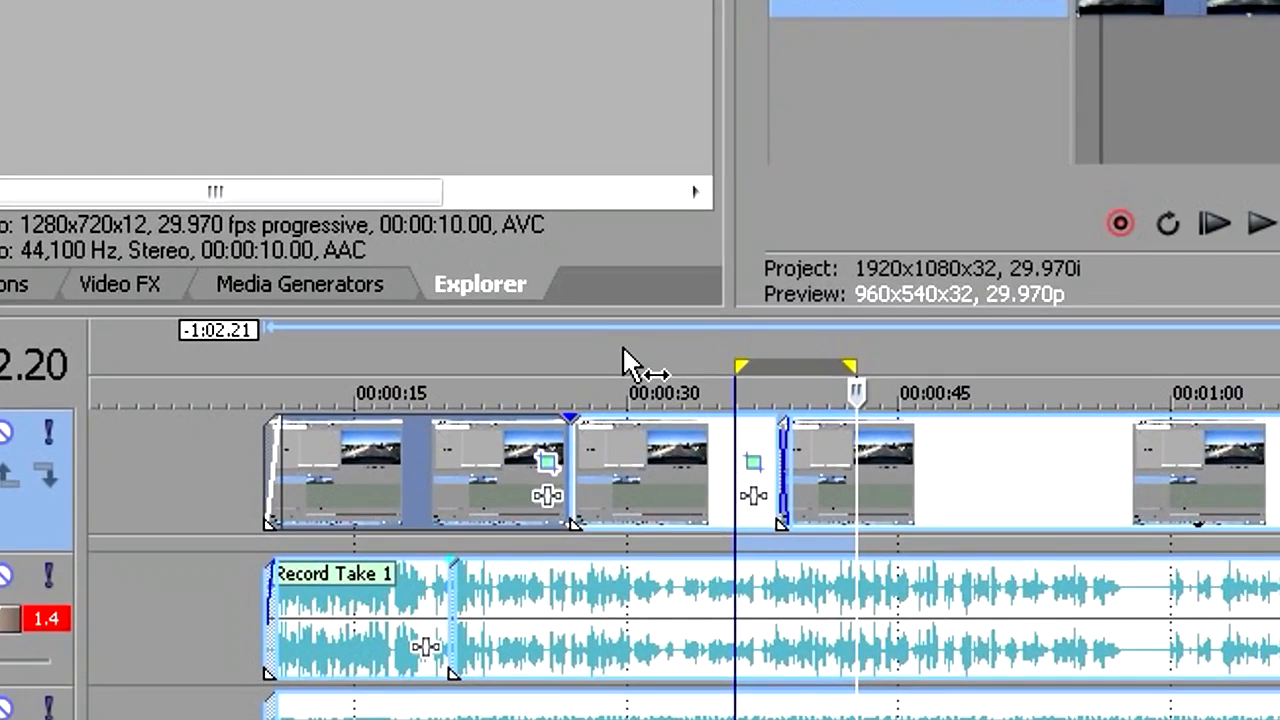
mouse_move(724, 360)
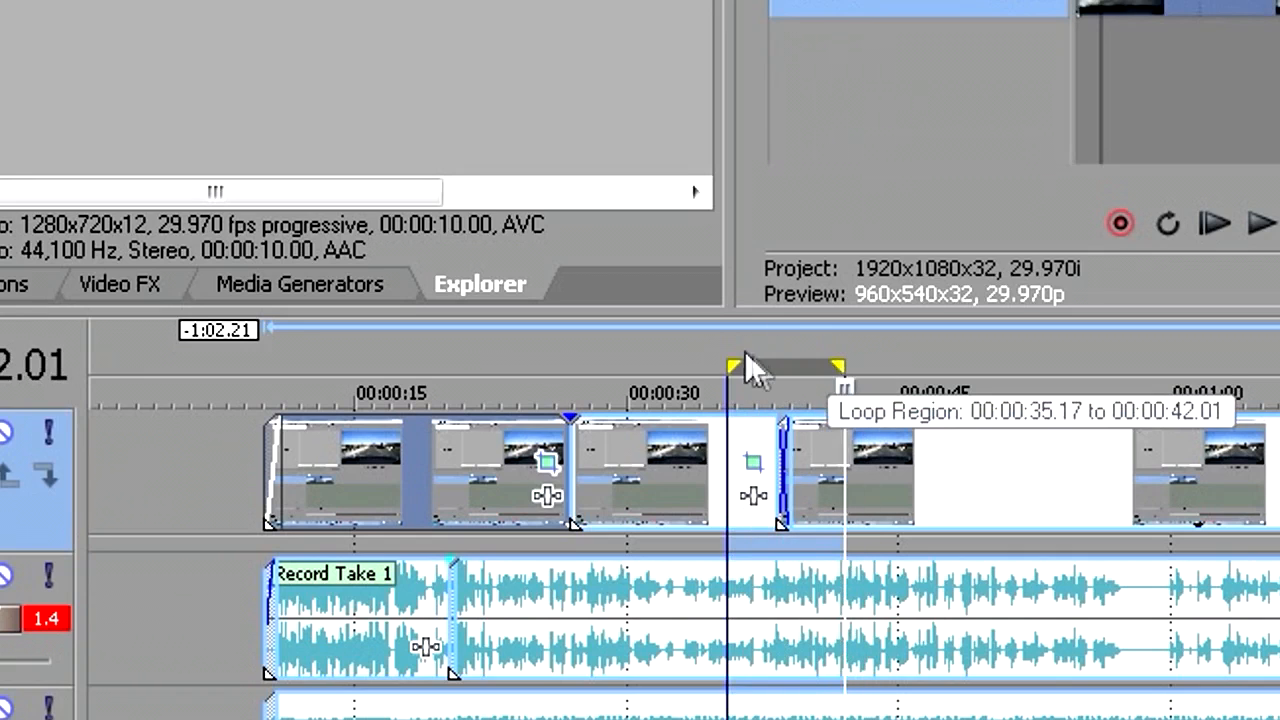
mouse_move(780, 372)
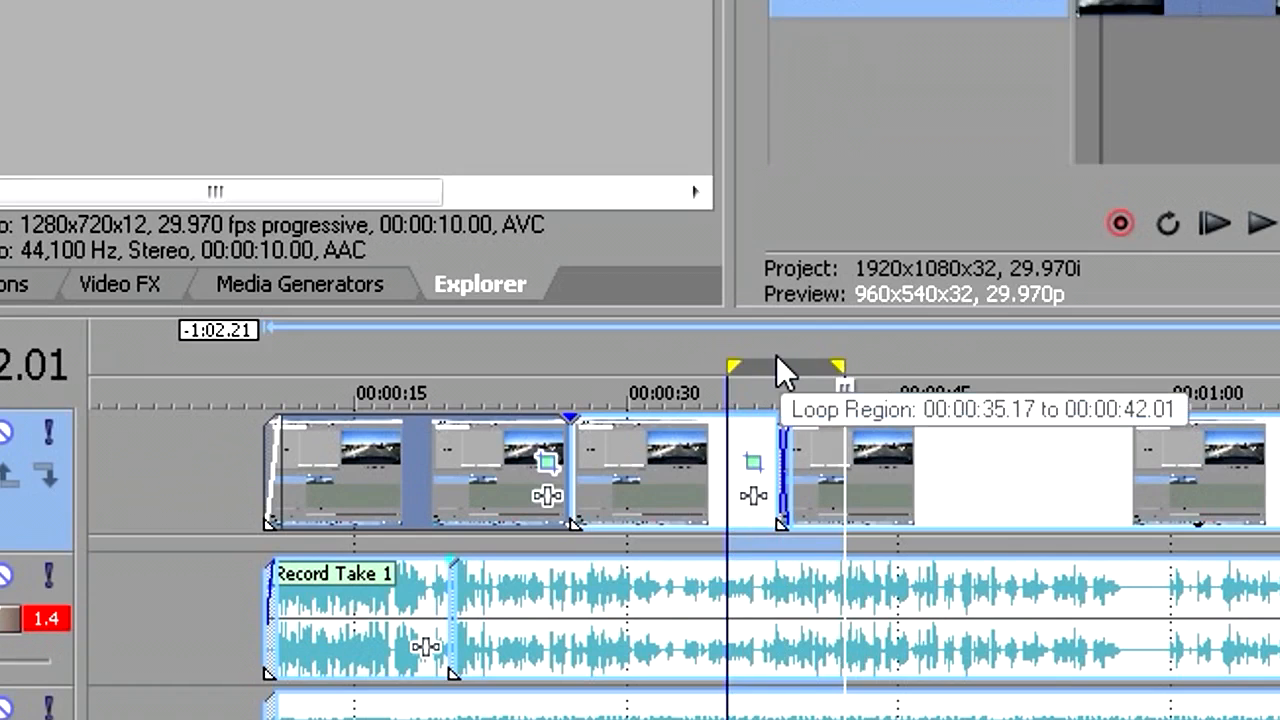